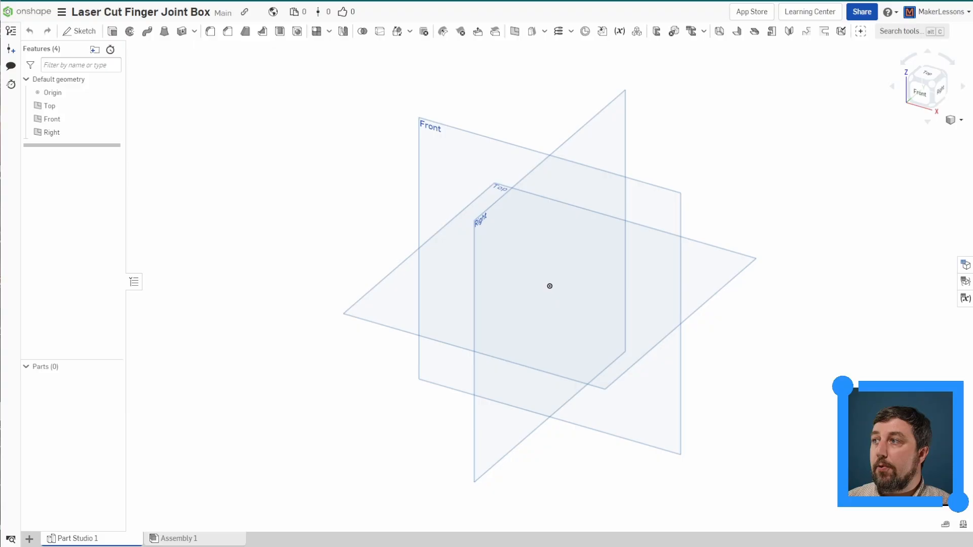
Step: Search 'laser joint' in Other documents and add the Laser Joint custom feature to the toolbar
left_click(862, 31)
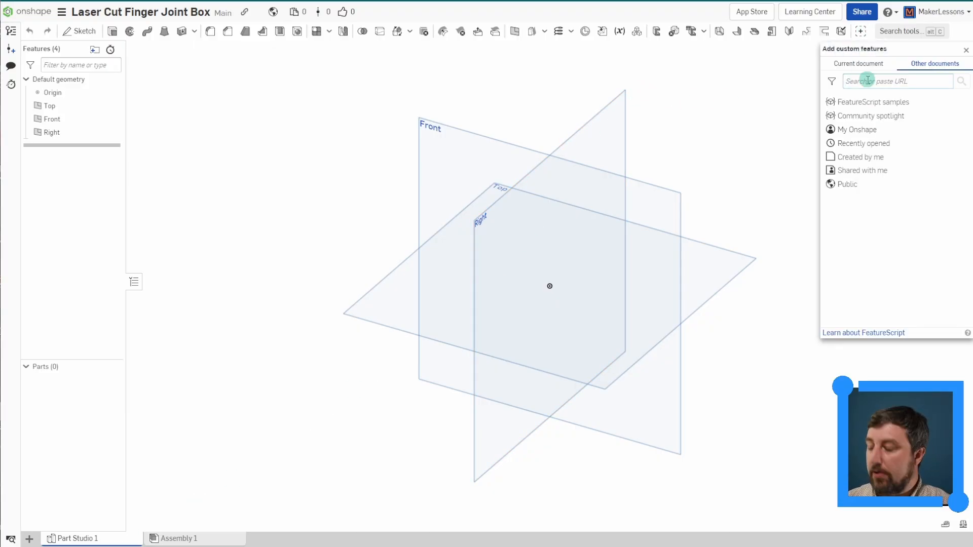
type("laser")
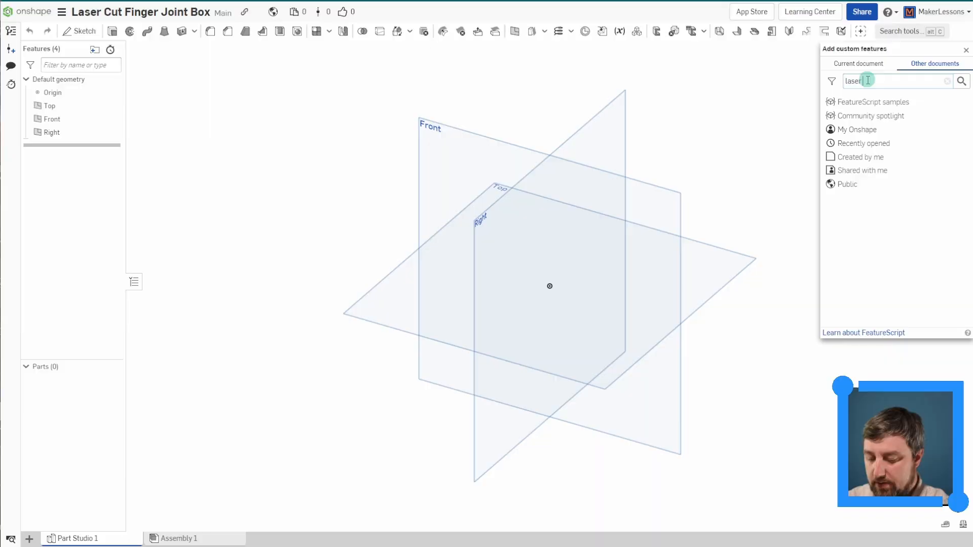
type("joint")
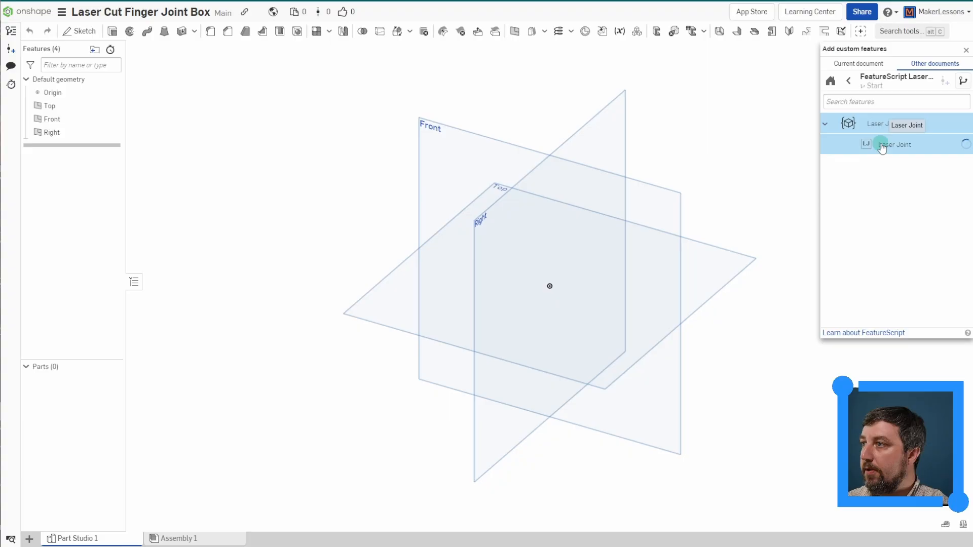
left_click(882, 146)
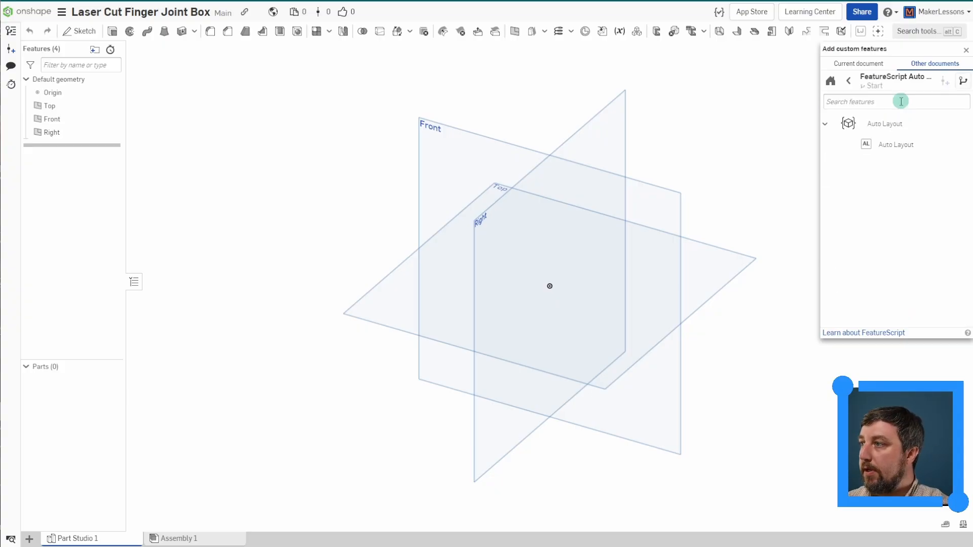
Step: Add the Auto Layout custom feature to the toolbar
left_click(895, 144)
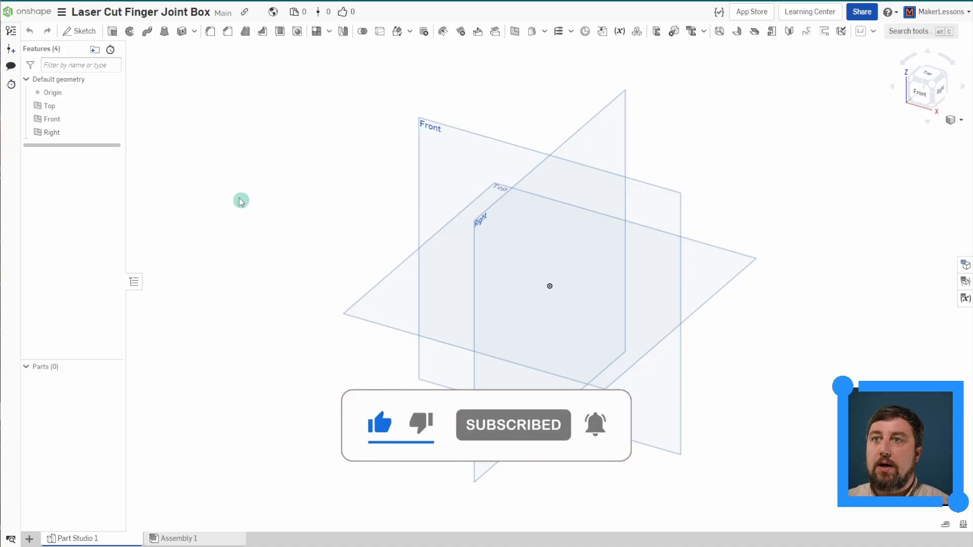
Step: Sketch a 3 by 3 centre-point square at the origin on the Top plane and finish the sketch
left_click(79, 32)
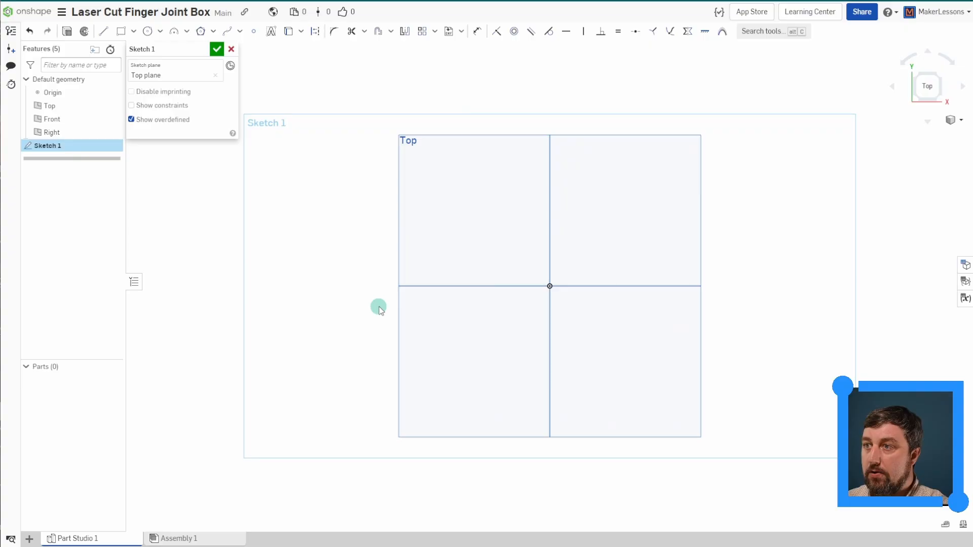
left_click(133, 31)
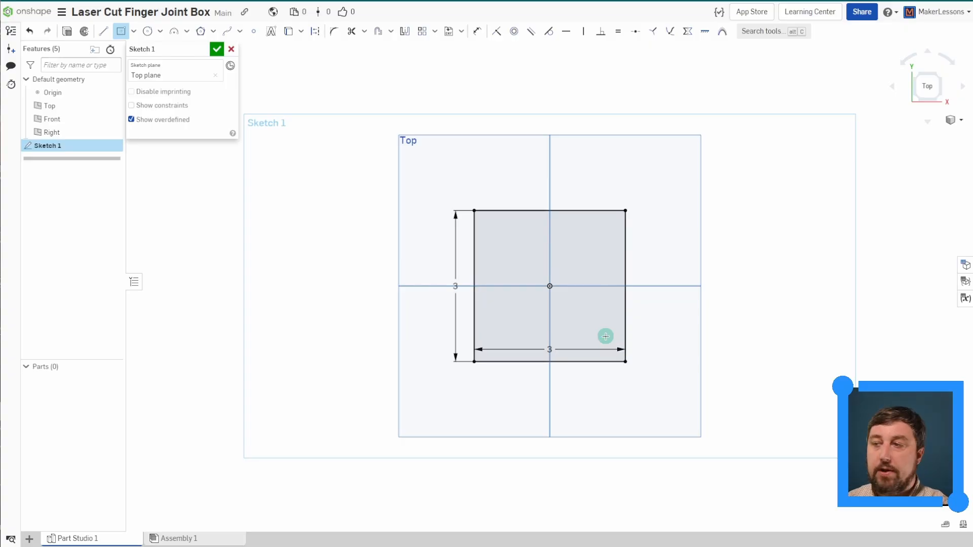
left_click(217, 48)
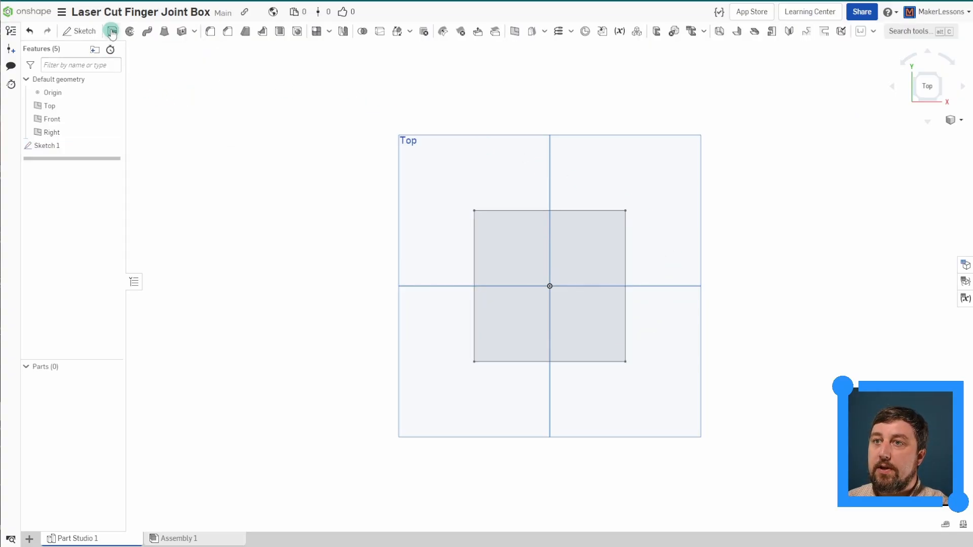
Step: Extrude the square region 7 in into a solid block, Part 1
left_click(113, 31)
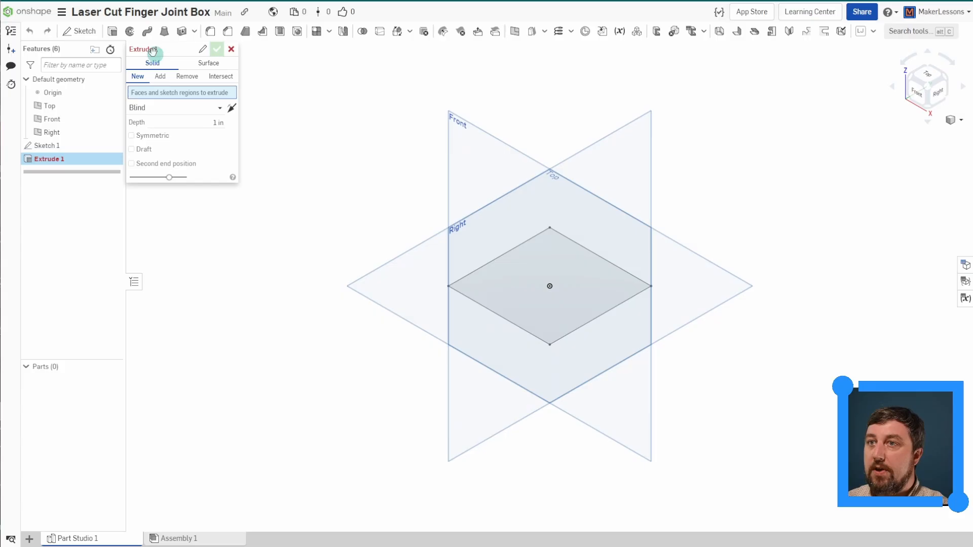
left_click(550, 286)
type("7")
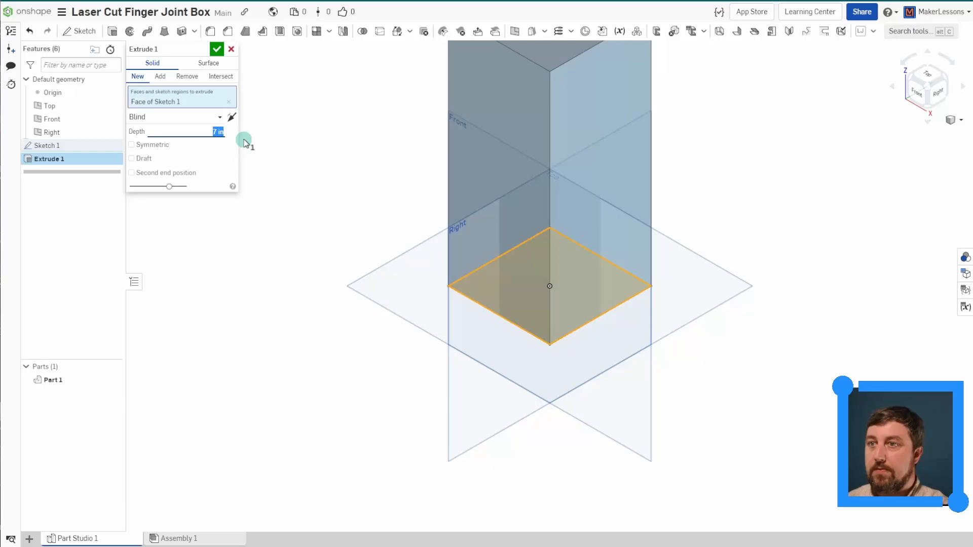
left_click(217, 48)
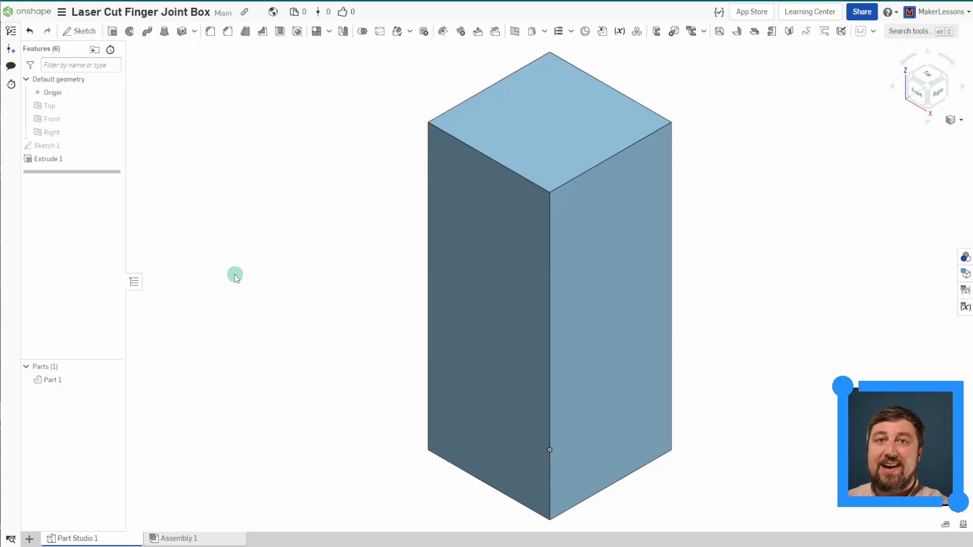
mouse_move(304, 221)
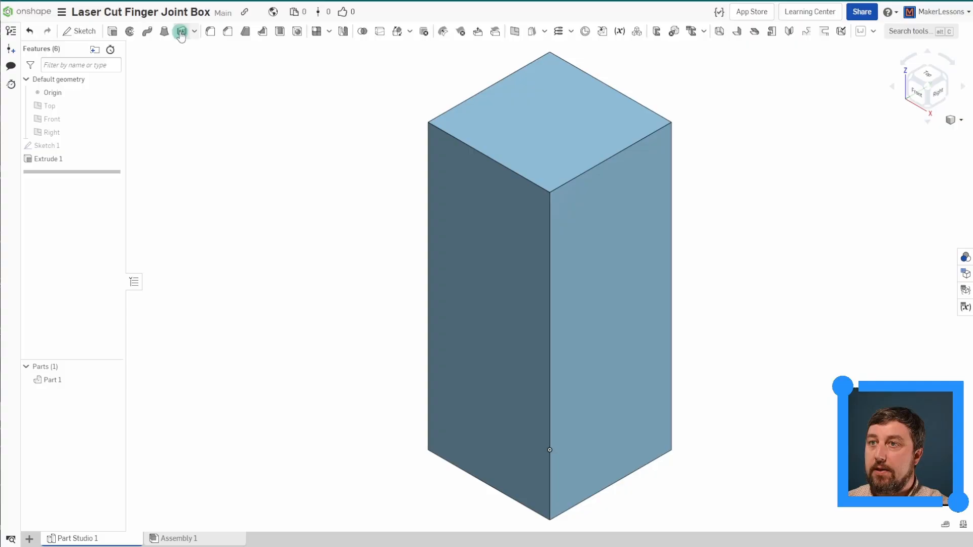
Step: Thicken the first pair of side faces 0.125 in as separate new parts
left_click(180, 31)
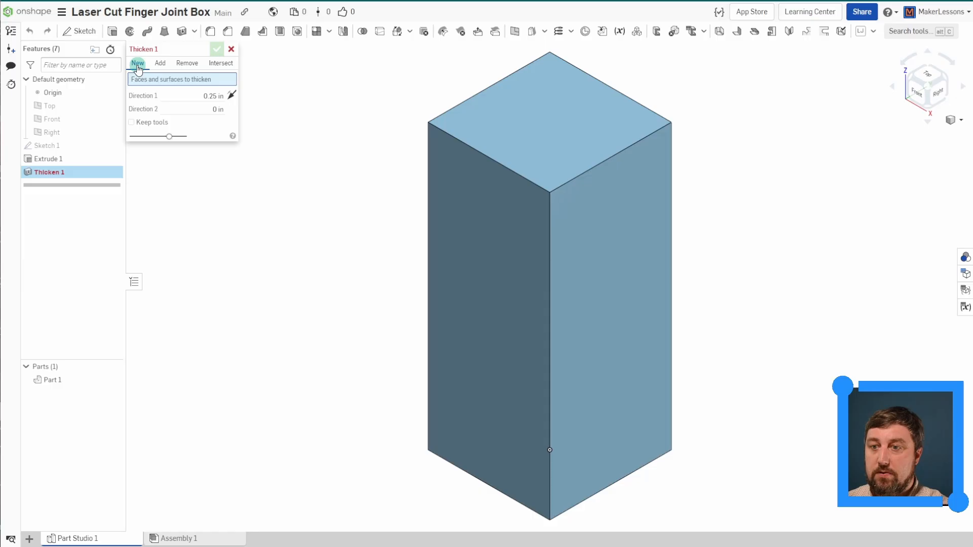
left_click(487, 280)
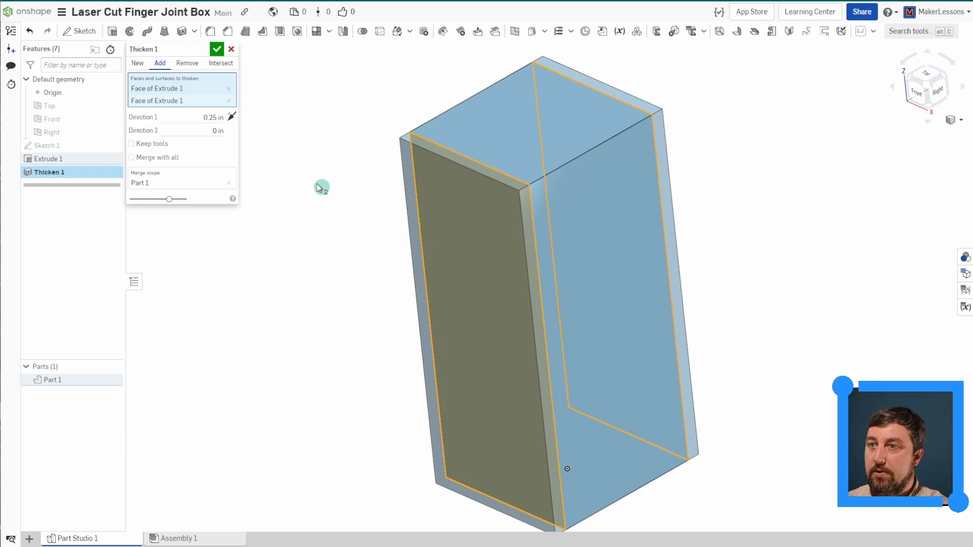
left_click(186, 63)
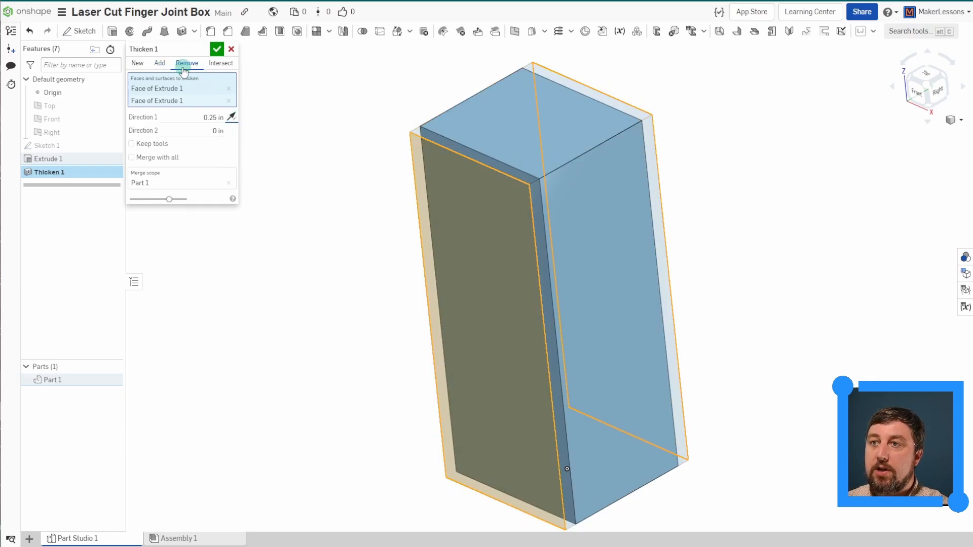
left_click(137, 63)
type("0.125")
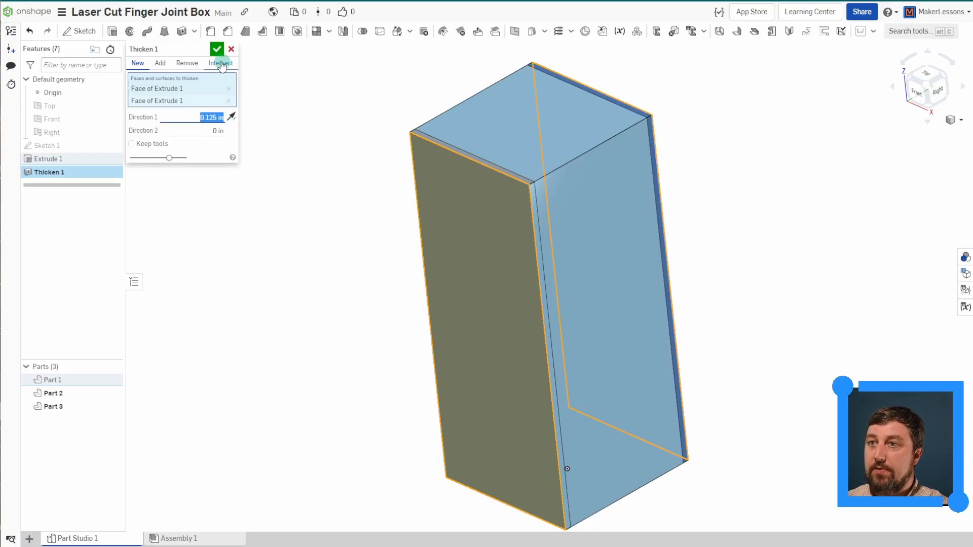
left_click(217, 49)
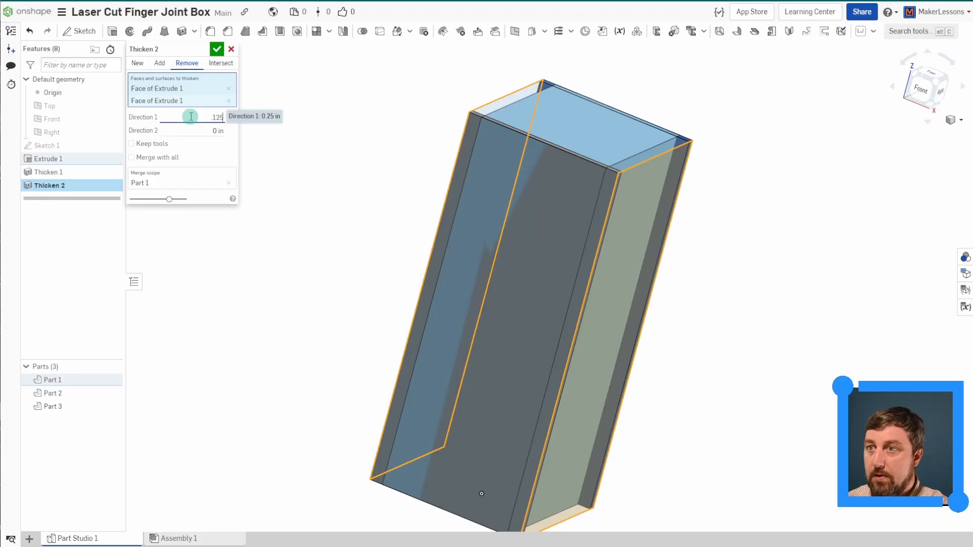
Step: Thicken the second pair of sides and the bottom face 0.125 in as new parts, giving six parts
left_click(217, 48)
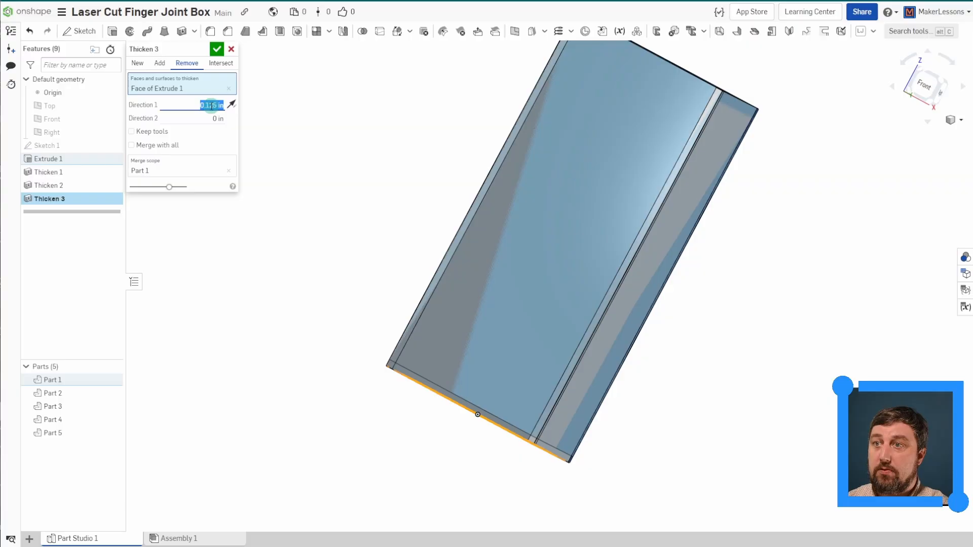
left_click(137, 63)
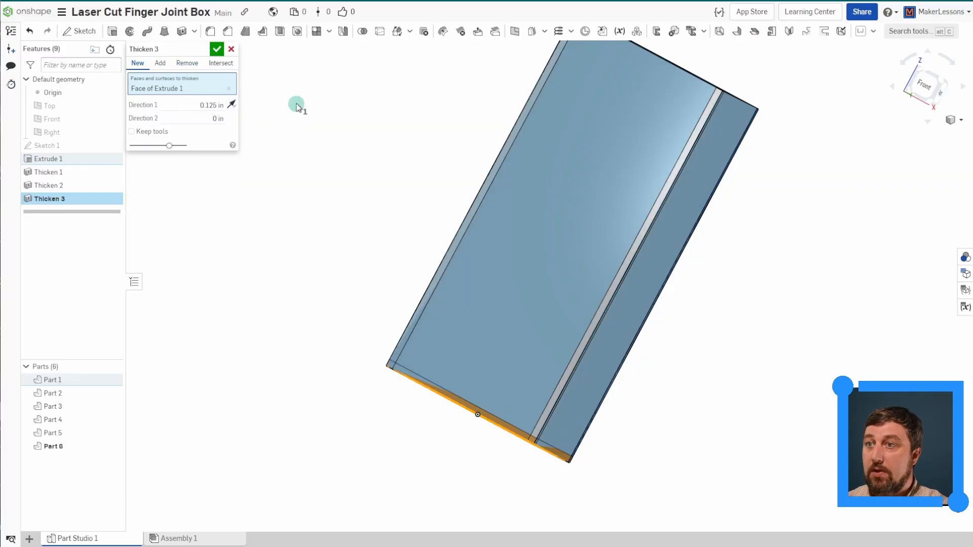
left_click(217, 49)
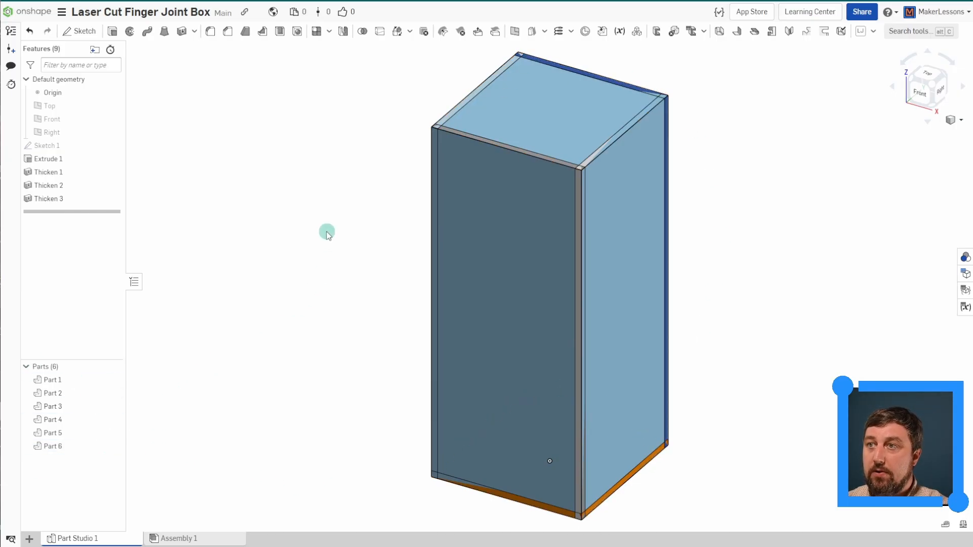
Step: Delete the original solid block Part 1, leaving five thin panels as an open box
left_click(427, 31)
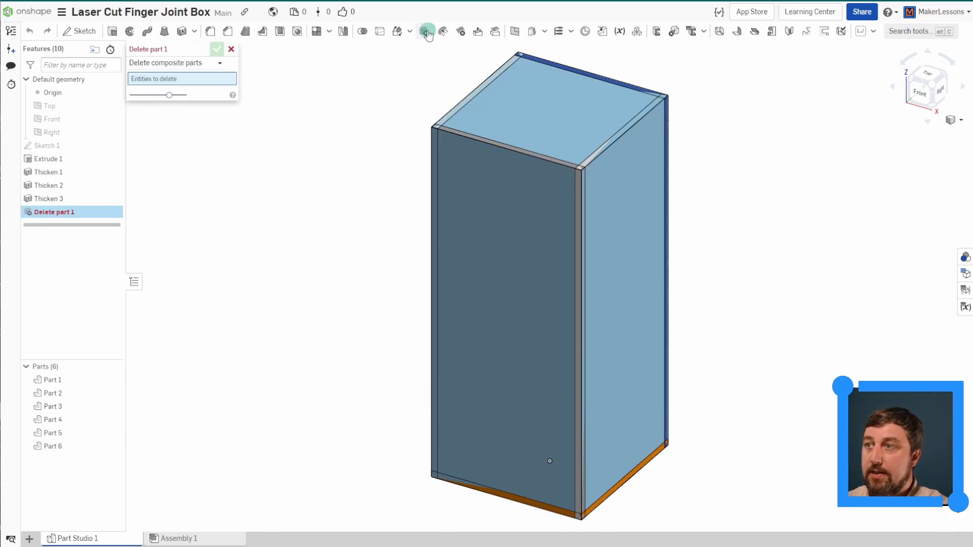
left_click(52, 379)
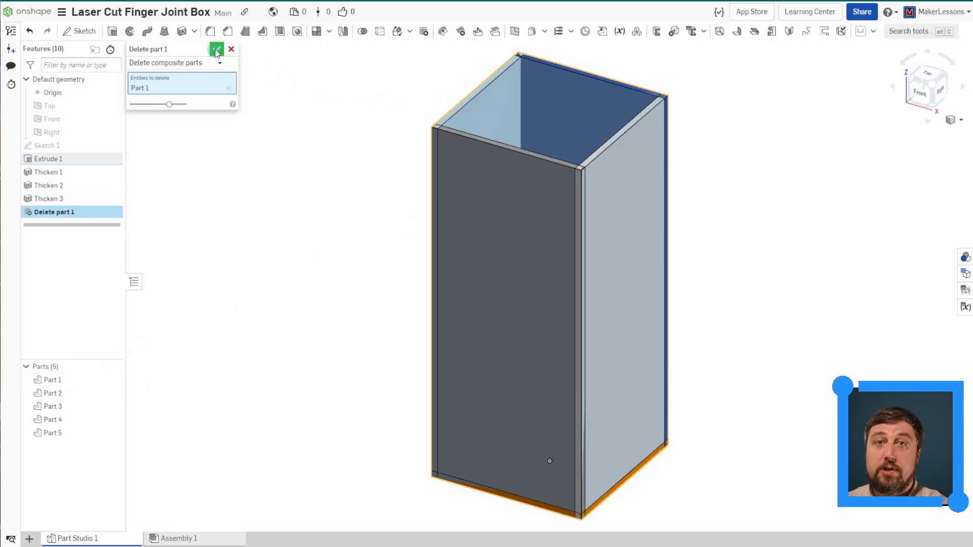
left_click(217, 49)
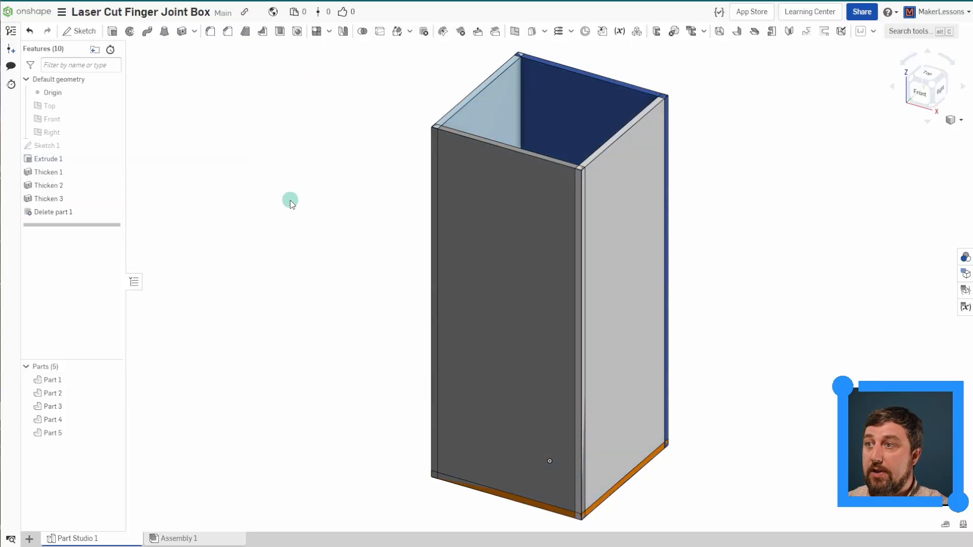
mouse_move(593, 417)
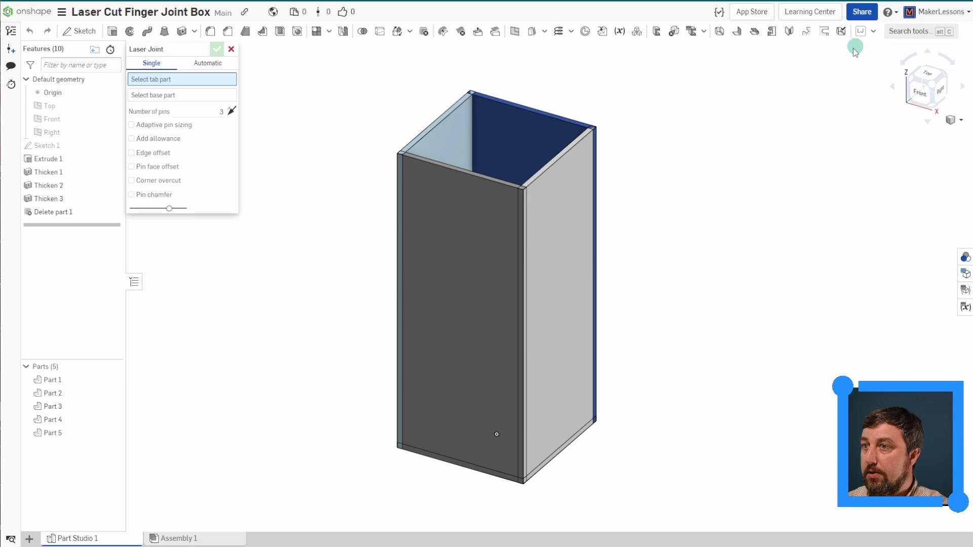
Step: Apply an Automatic Laser Joint with adaptive pin sizing to all five panels
left_click(207, 63)
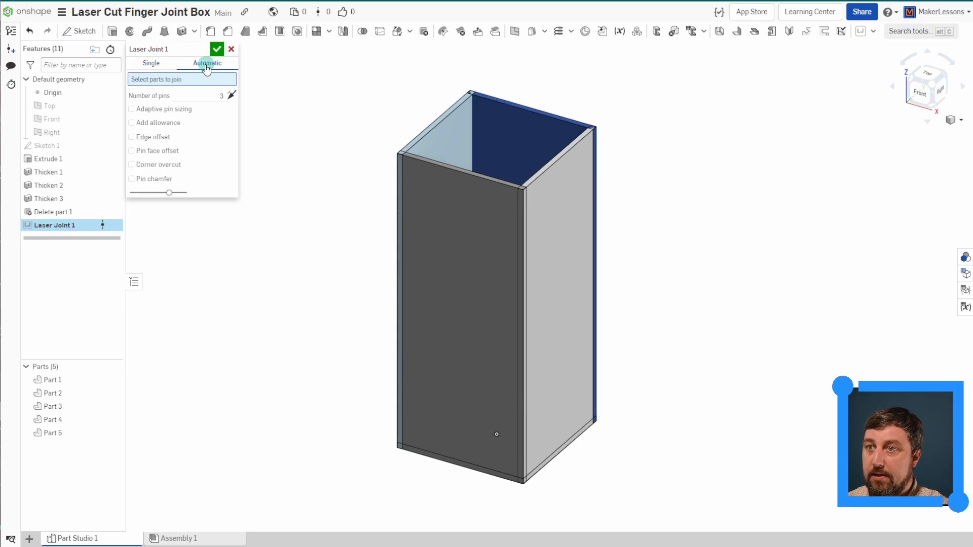
left_click(130, 108)
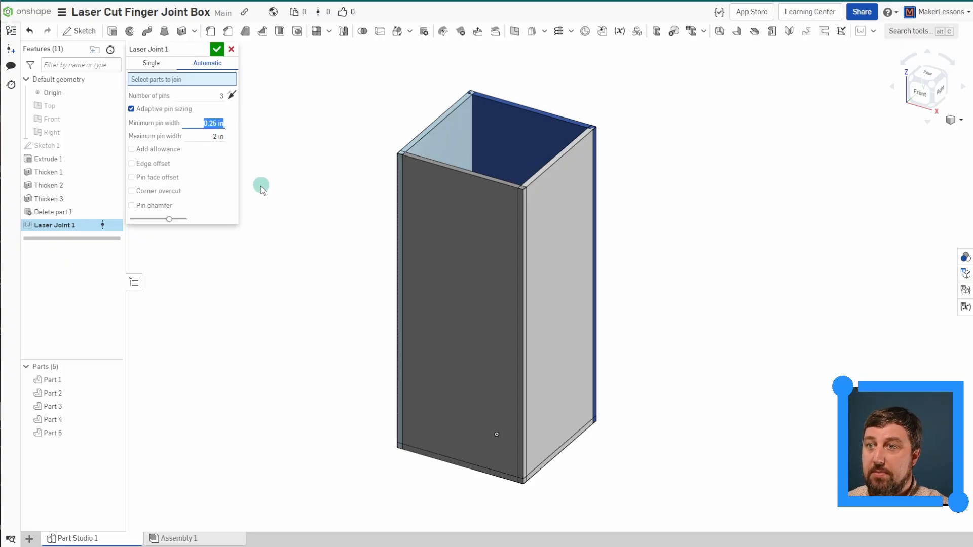
mouse_move(346, 61)
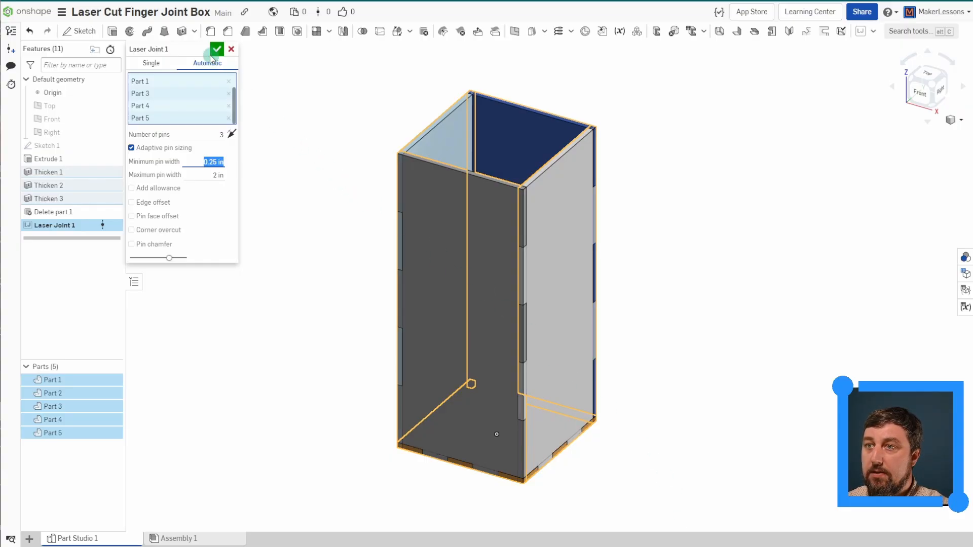
left_click(217, 49)
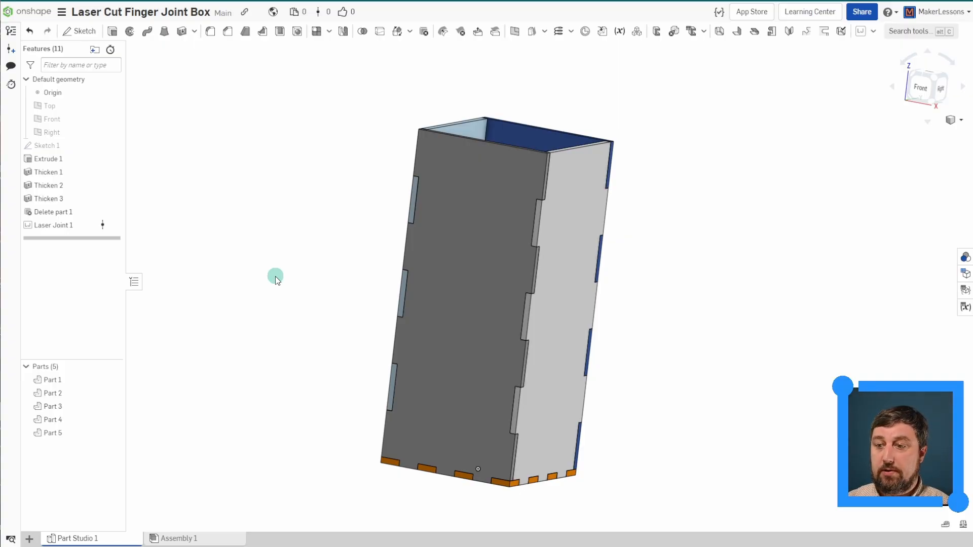
mouse_move(28, 538)
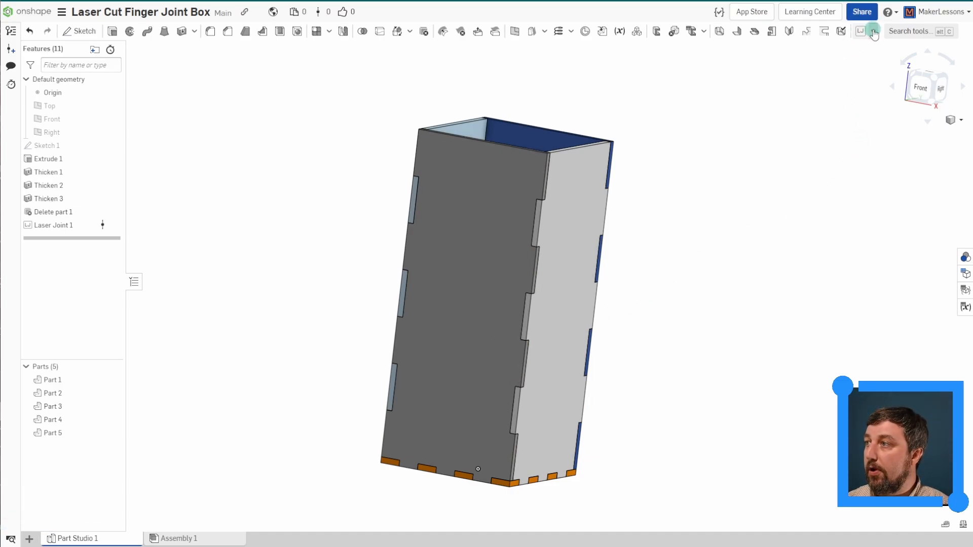
Step: Show the custom features list at the right of the toolbar to reach Auto Layout
left_click(873, 31)
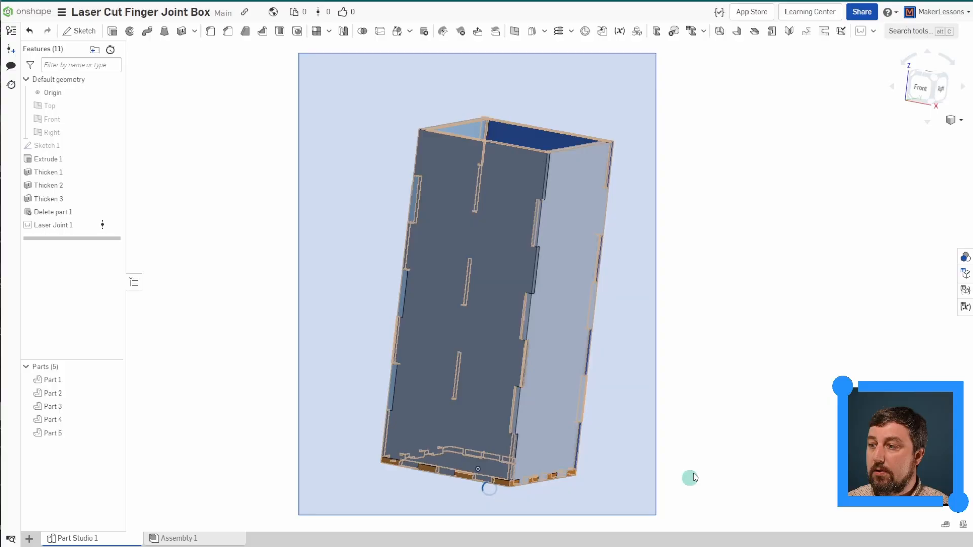
left_click(872, 32)
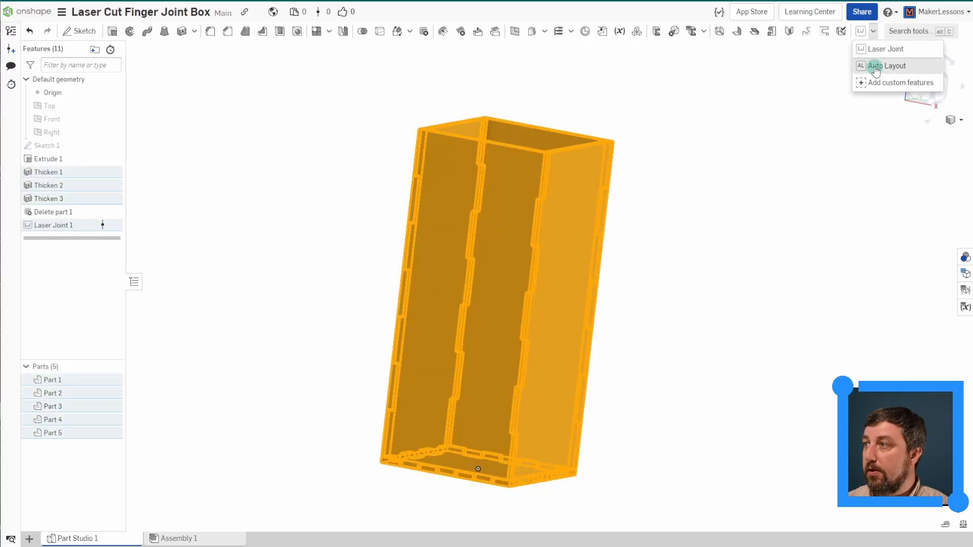
Step: Auto Layout the panels on a 24 by 12 in sheet, 0.125 in thick with 0.1 in spacing
left_click(889, 66)
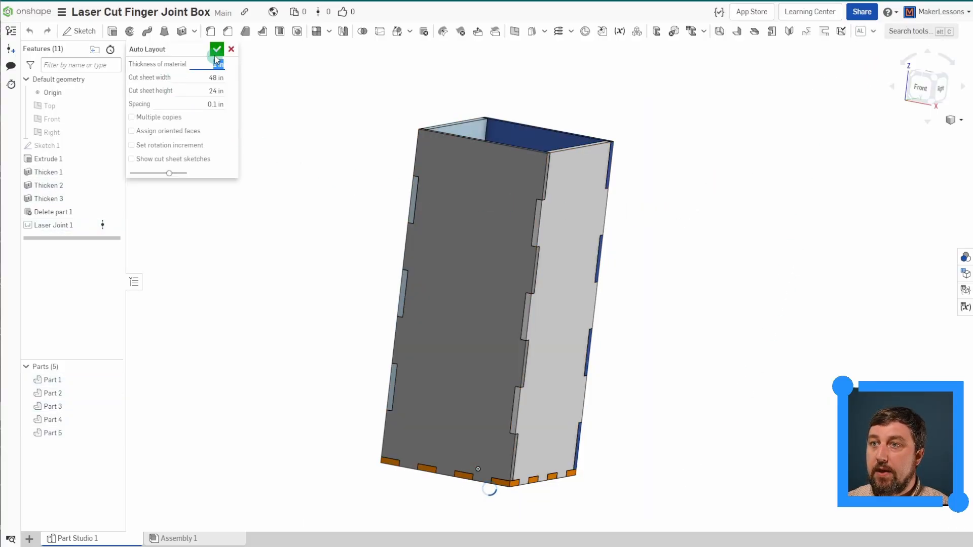
left_click(219, 64)
type("0.125 ")
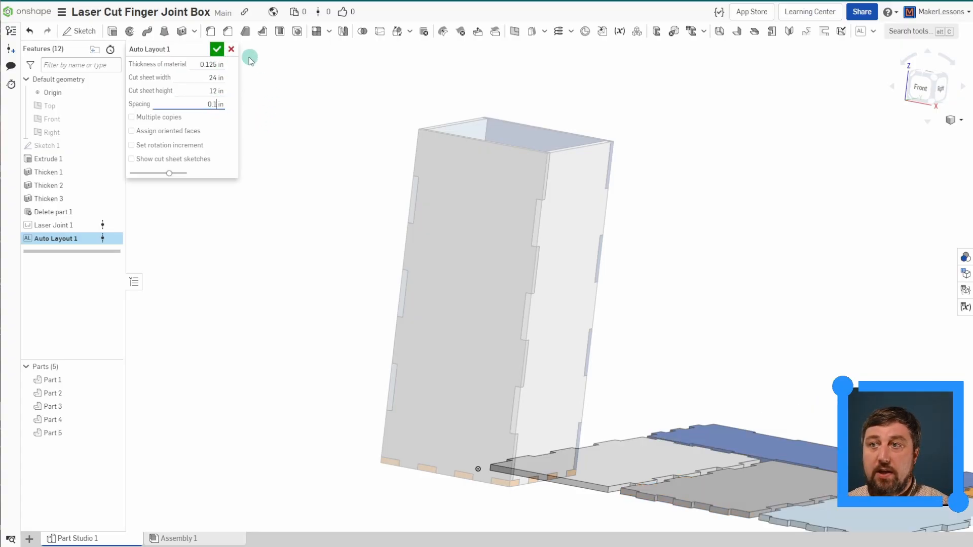
left_click(217, 49)
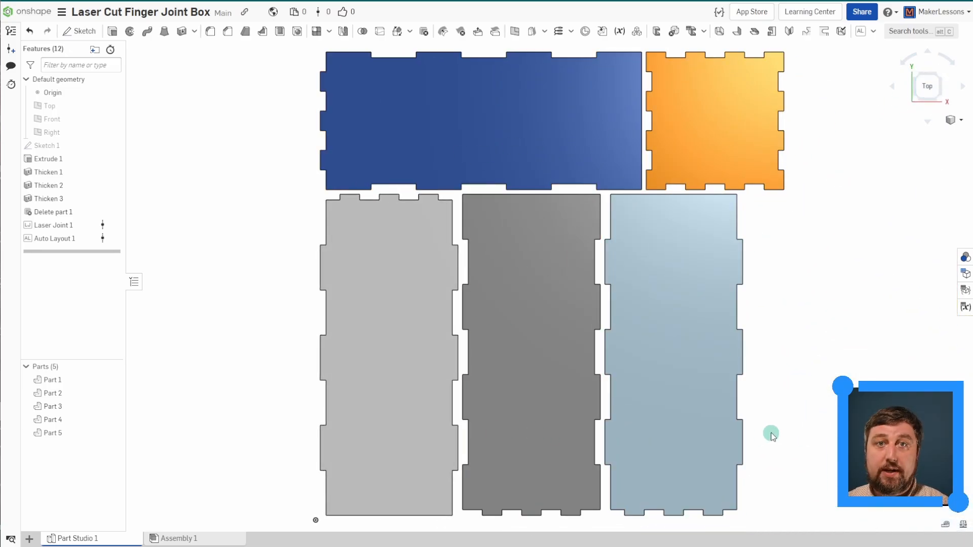
mouse_move(787, 432)
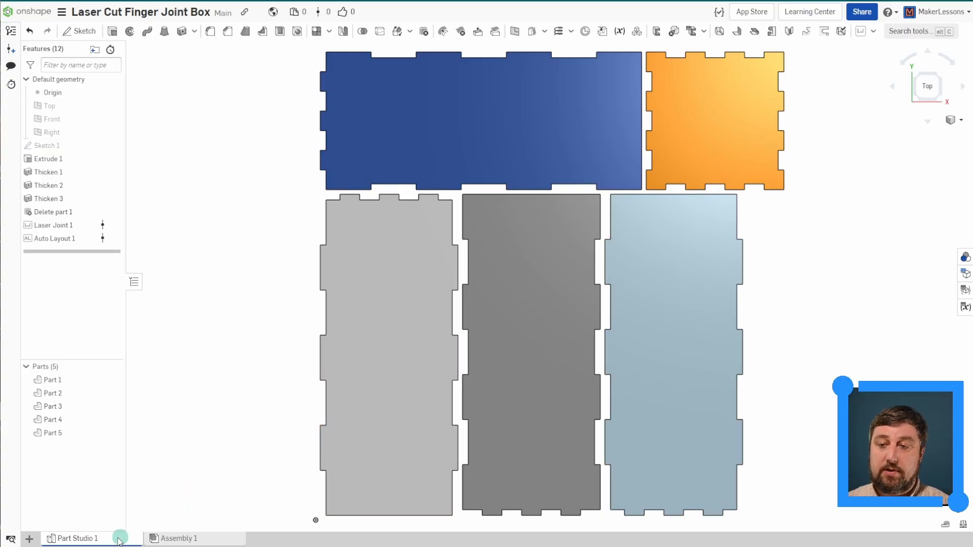
Step: Bring up the new-tab menu beside the Part Studio tab to create a drawing
left_click(30, 539)
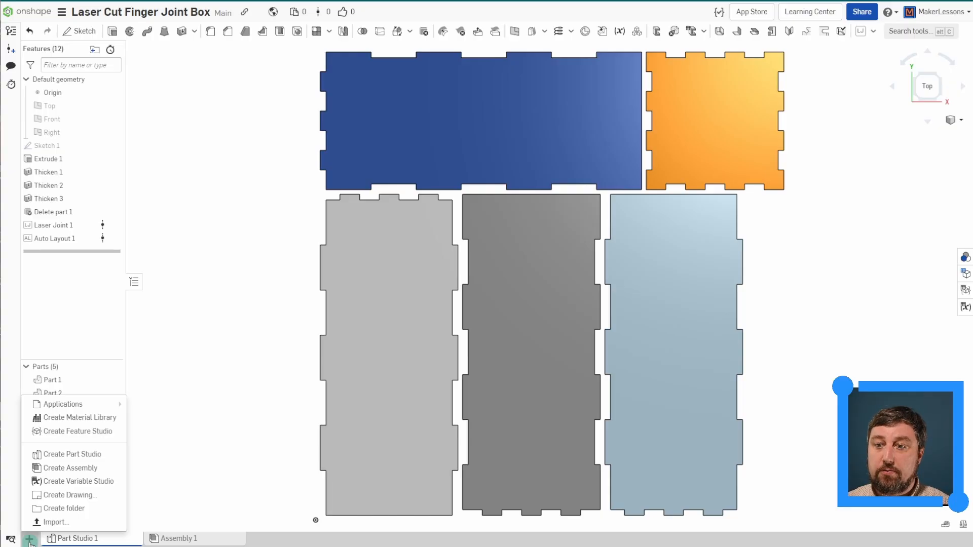
Step: Create a new drawing from the Onshape ANSI_D_INCH.dwt template
left_click(70, 496)
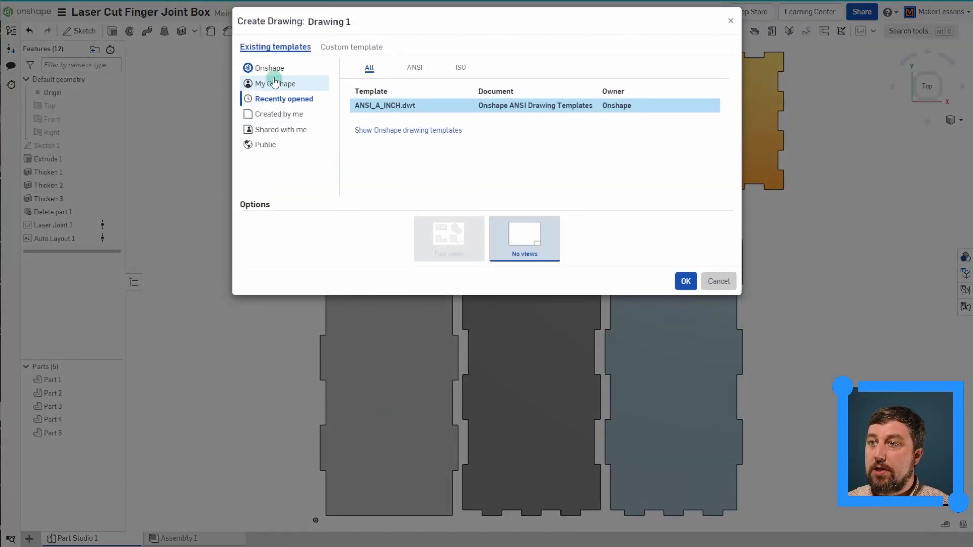
left_click(270, 68)
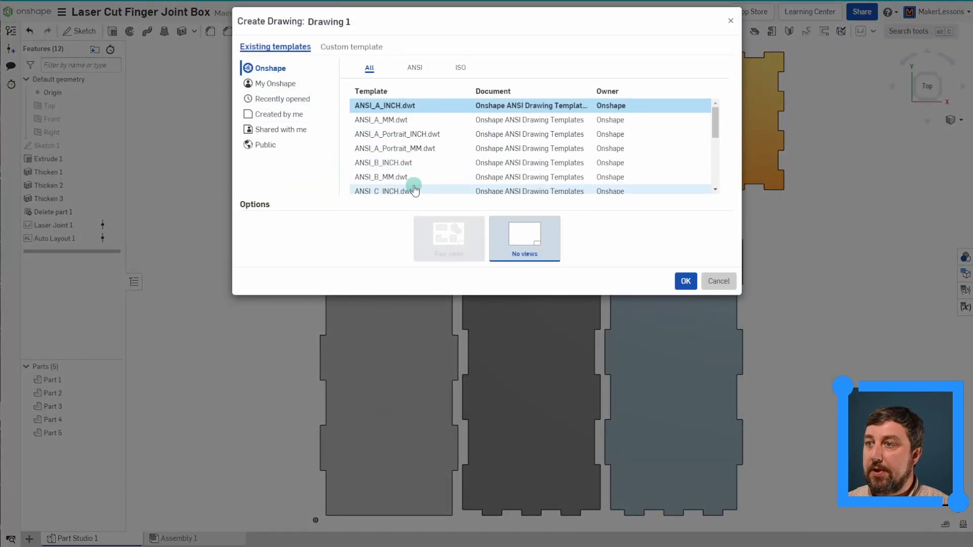
scroll("down", 3)
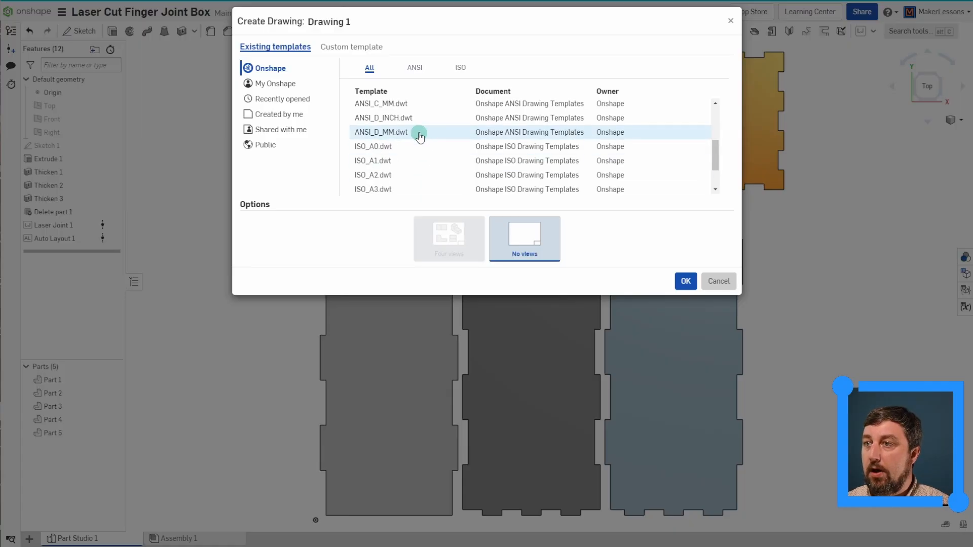
left_click(686, 281)
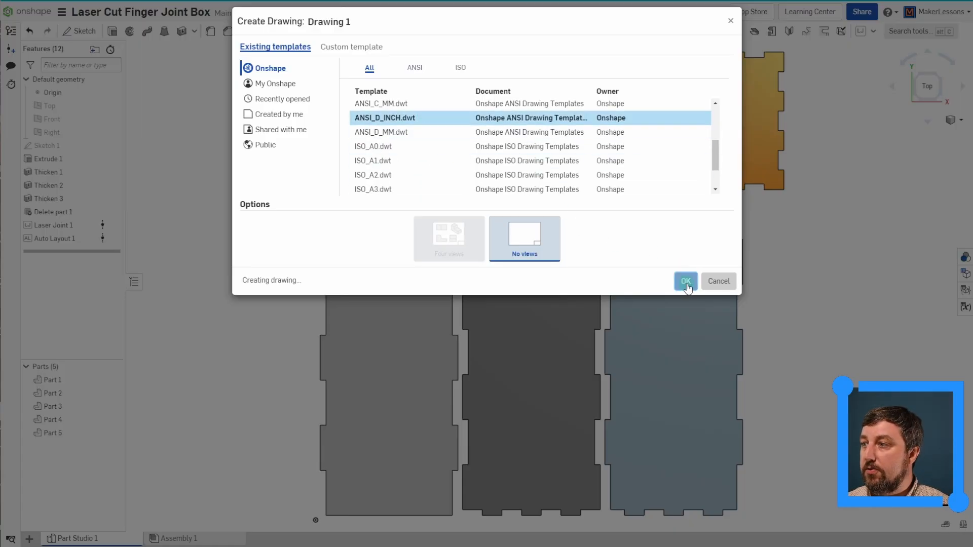
left_click(686, 281)
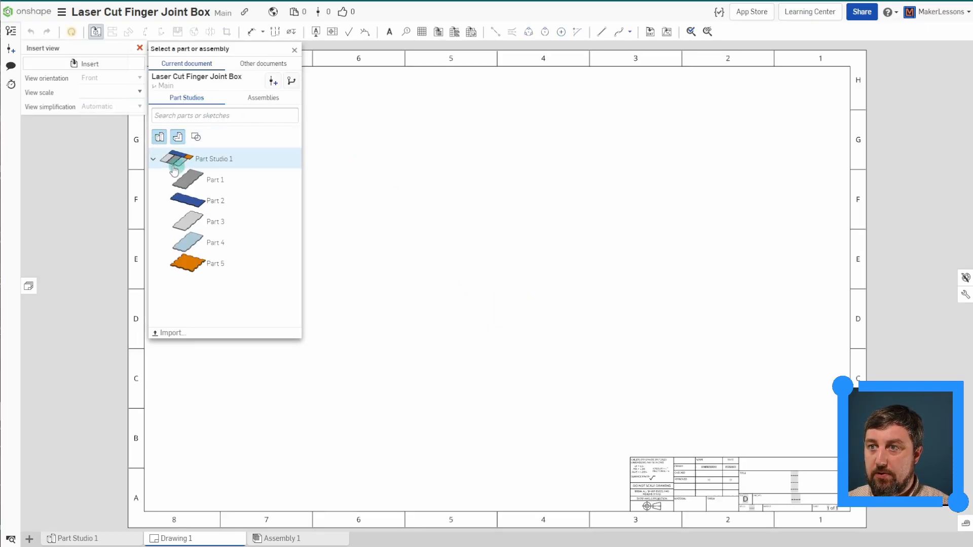
Step: Place a Top-orientation view of Part Studio 1 showing the five laid-out panels on the sheet
left_click(214, 159)
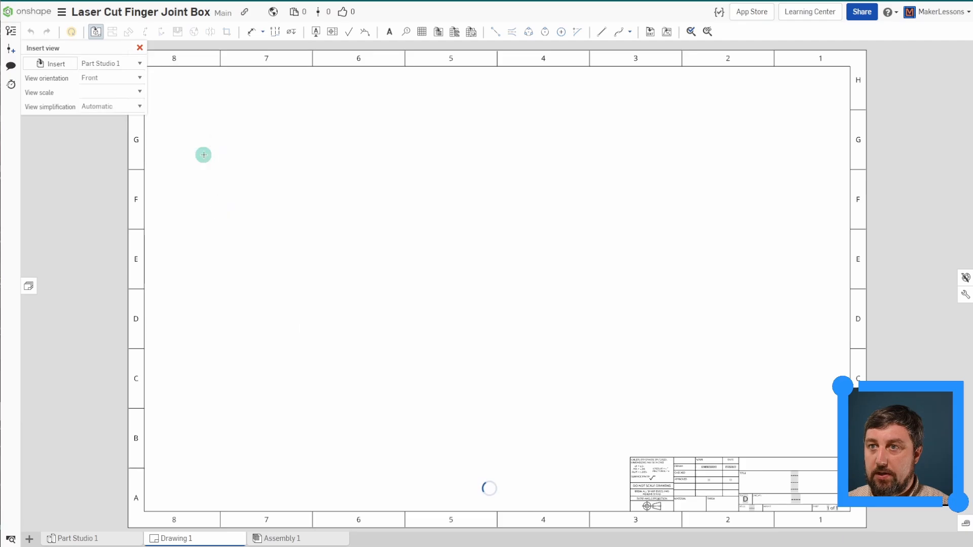
left_click(135, 78)
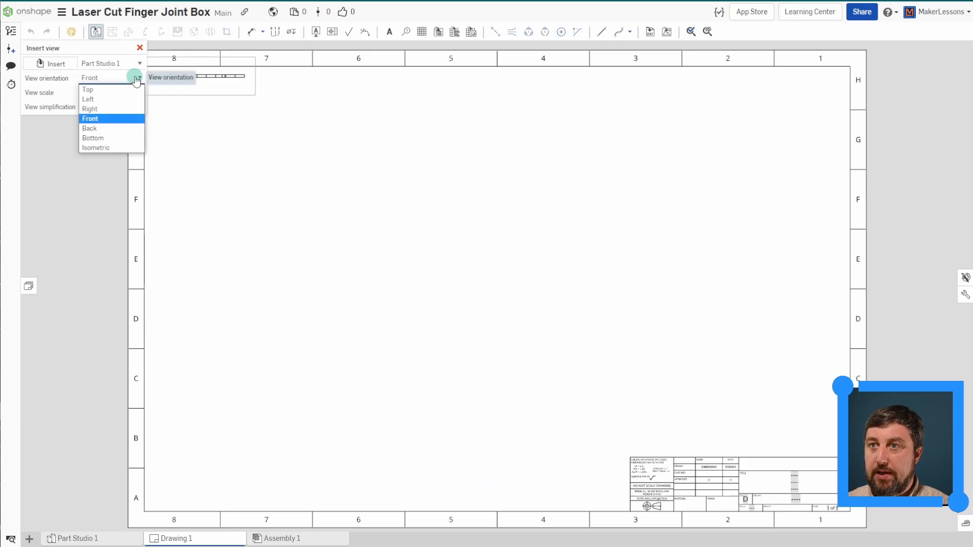
left_click(87, 89)
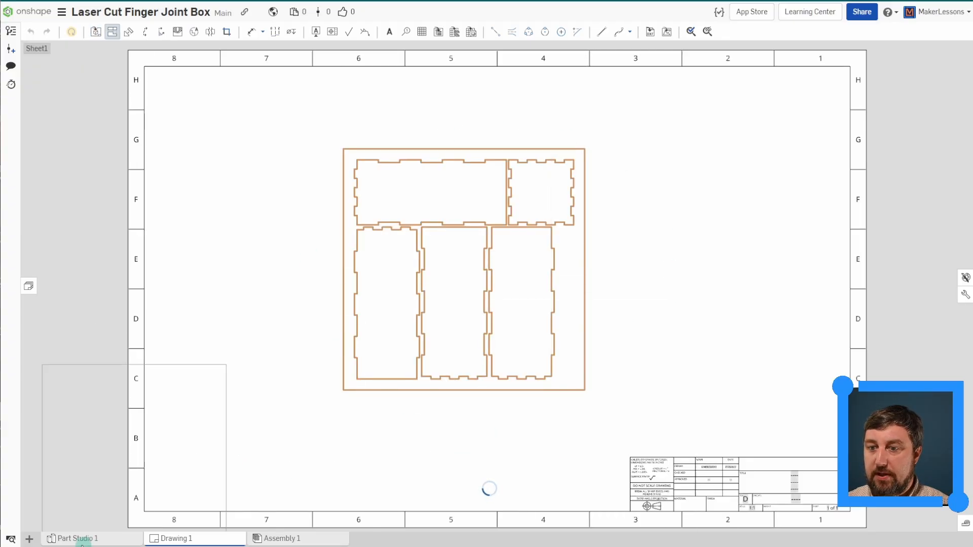
left_click(62, 12)
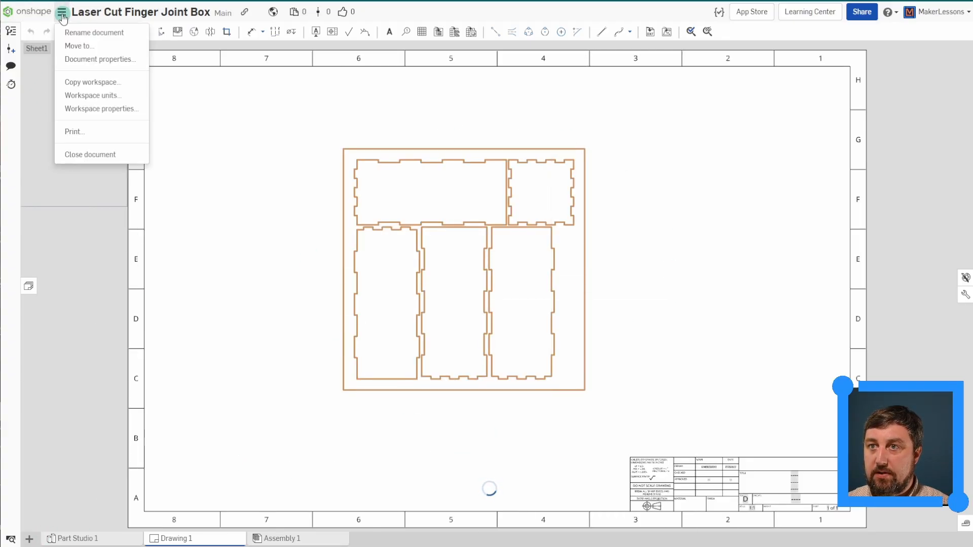
Step: Export Drawing 1 from its tab menu, choosing DXF format, Release 14, all sheets
right_click(176, 538)
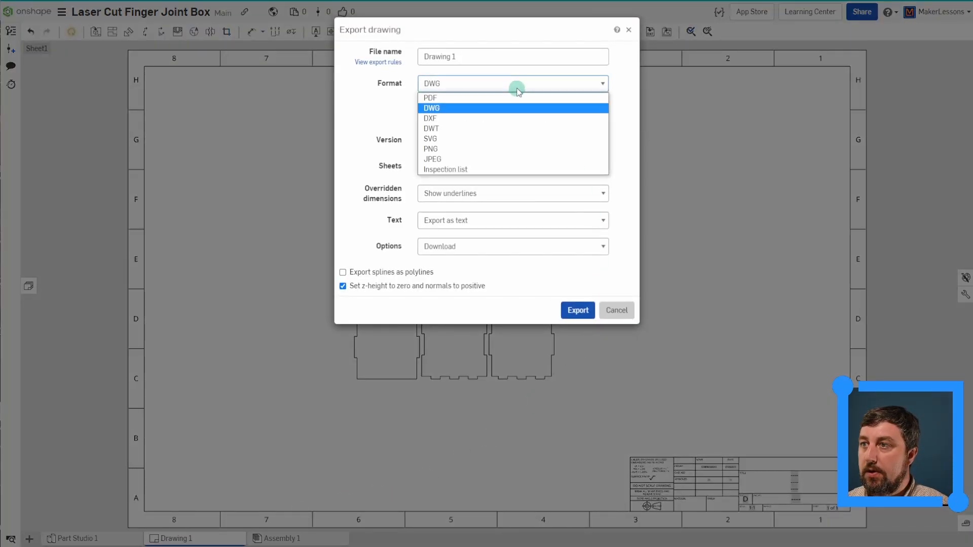
mouse_move(444, 118)
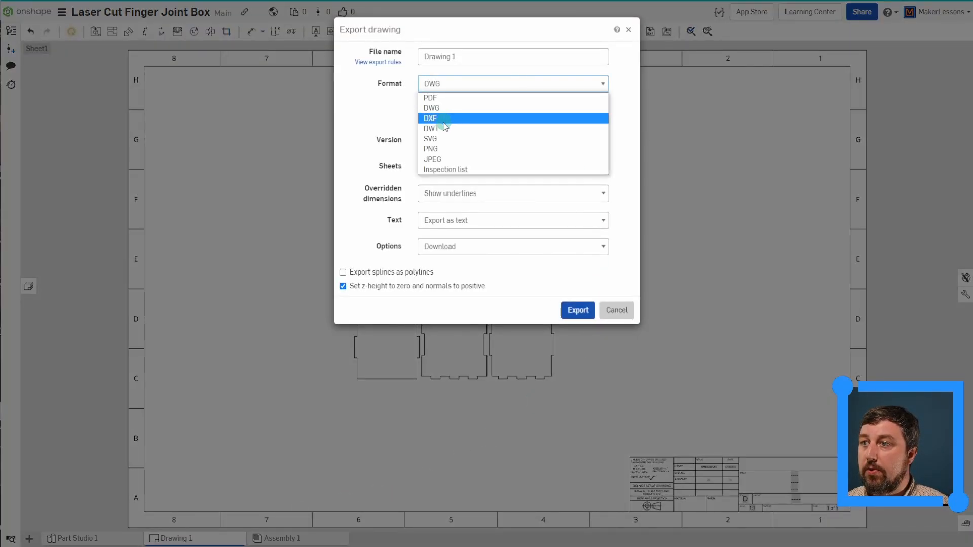
left_click(432, 109)
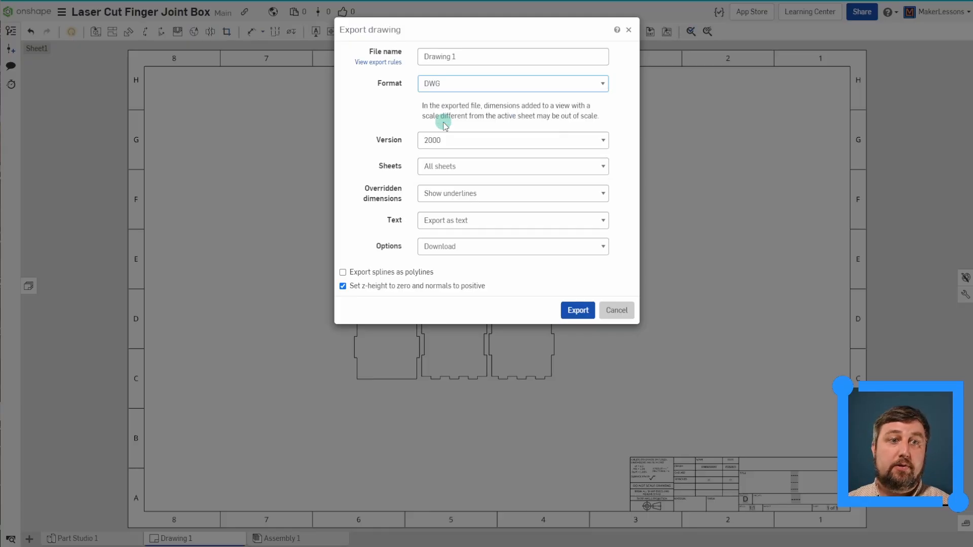
left_click(512, 83)
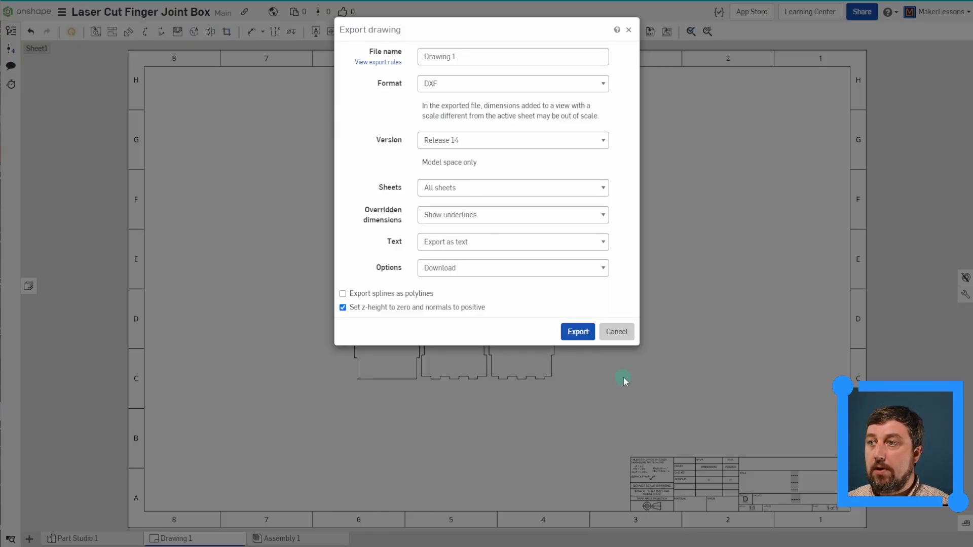